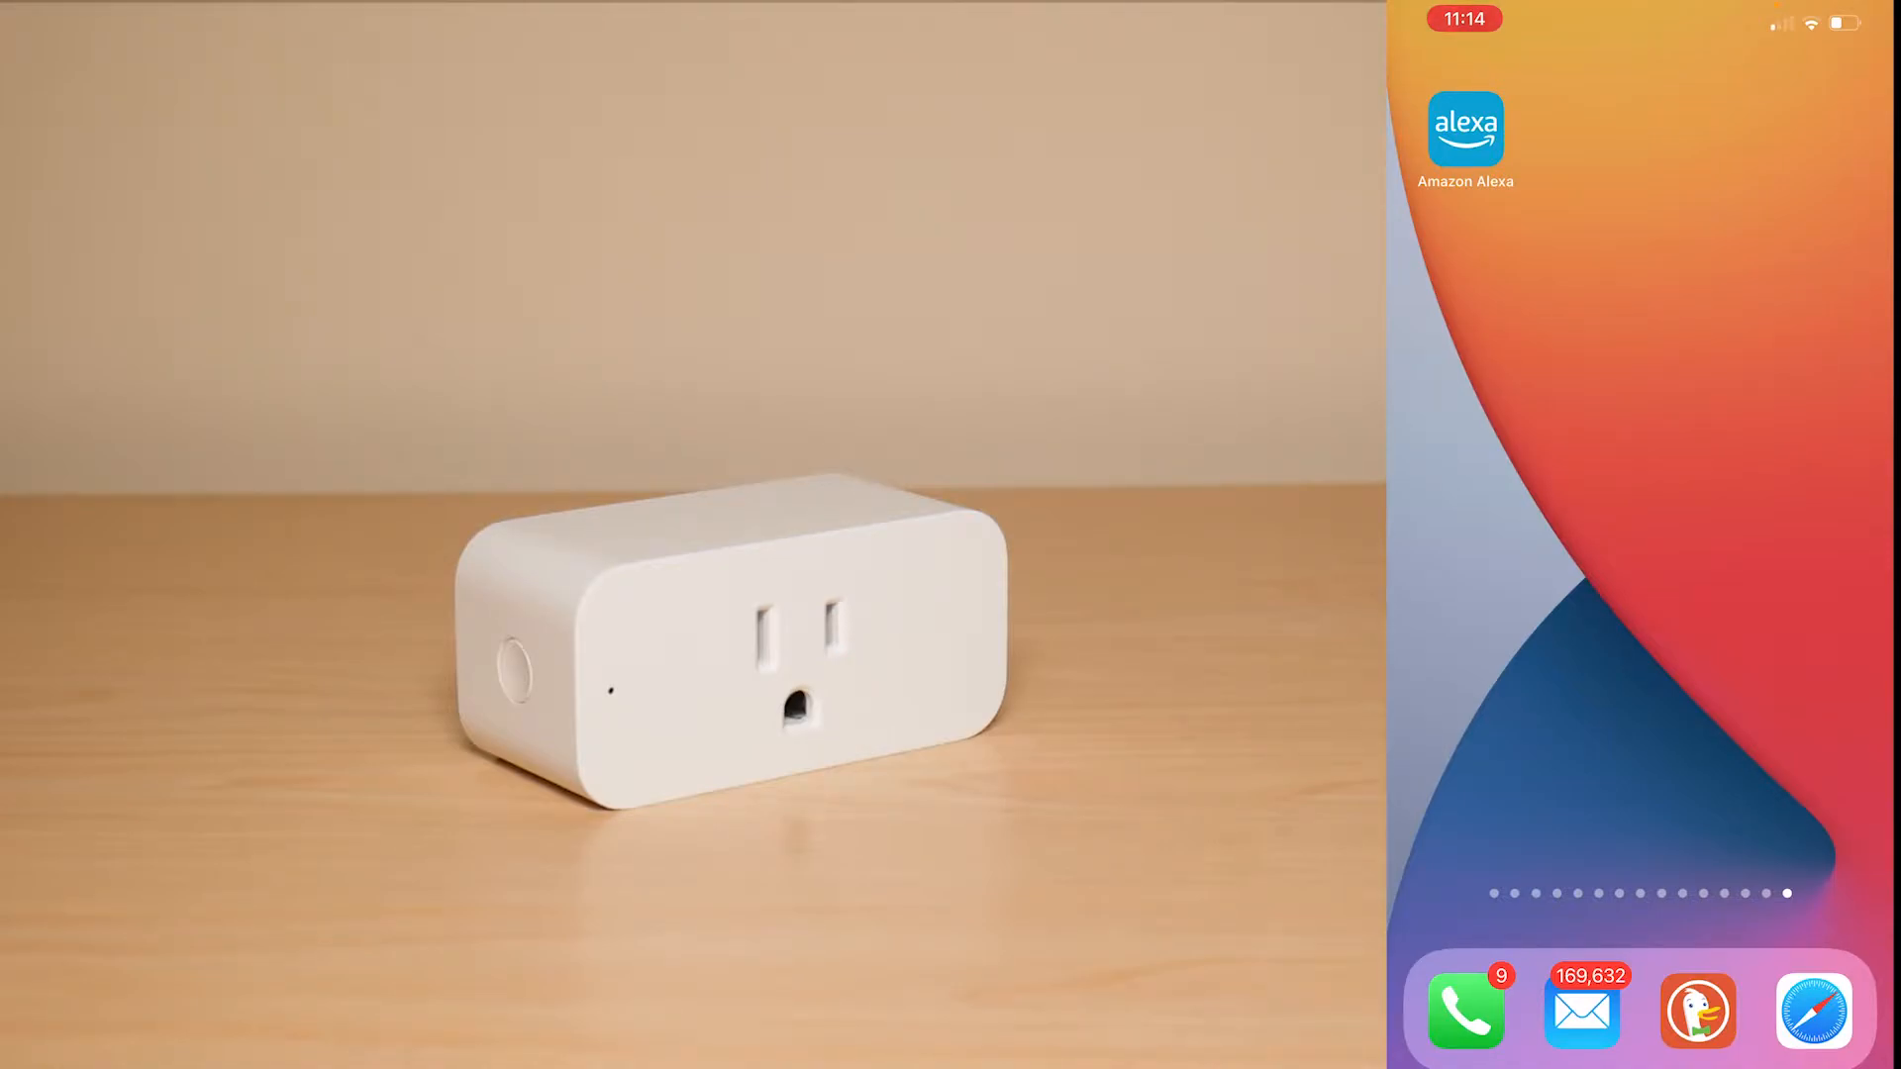
# - Launch the Alexa app so it detects the Amazon Smart Plug and offers setup
pyautogui.click(1463, 127)
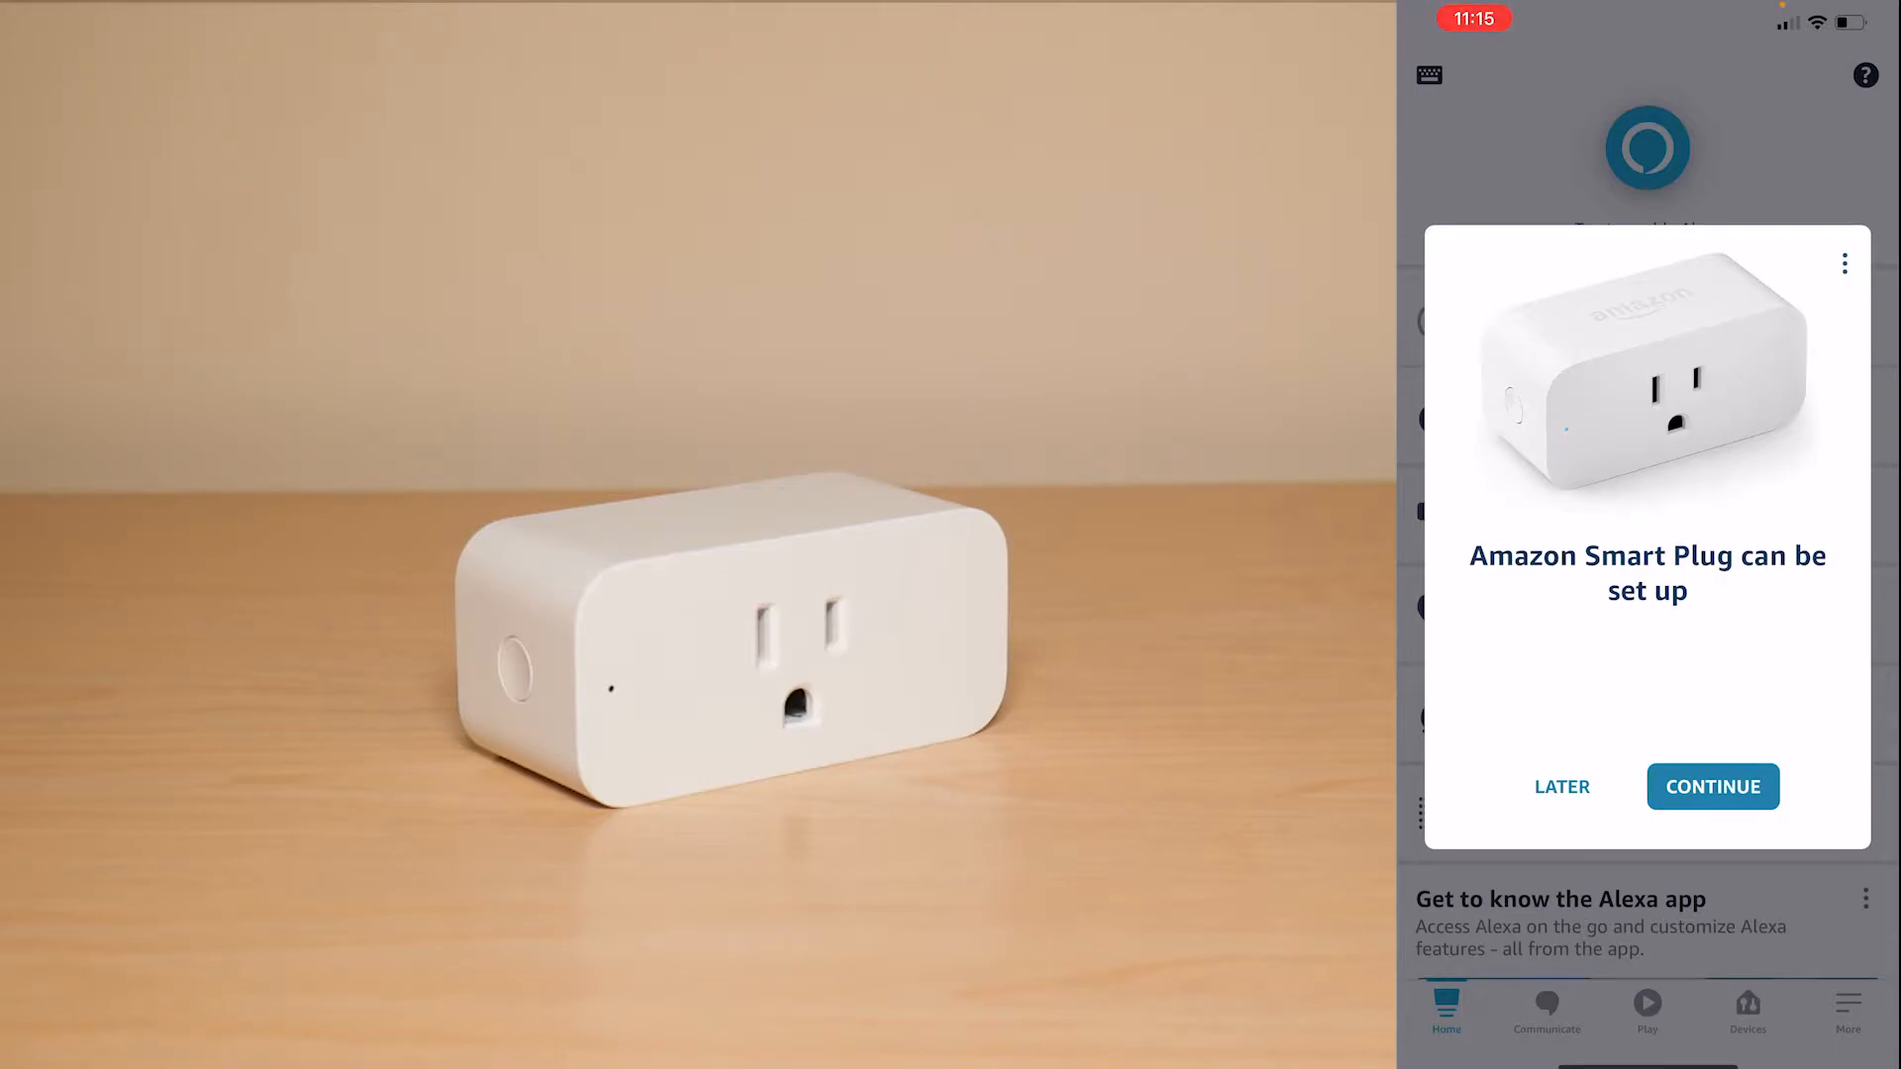
# - Continue through the setup pop-up and permissions notice to the QR-code scan step
pyautogui.click(1711, 786)
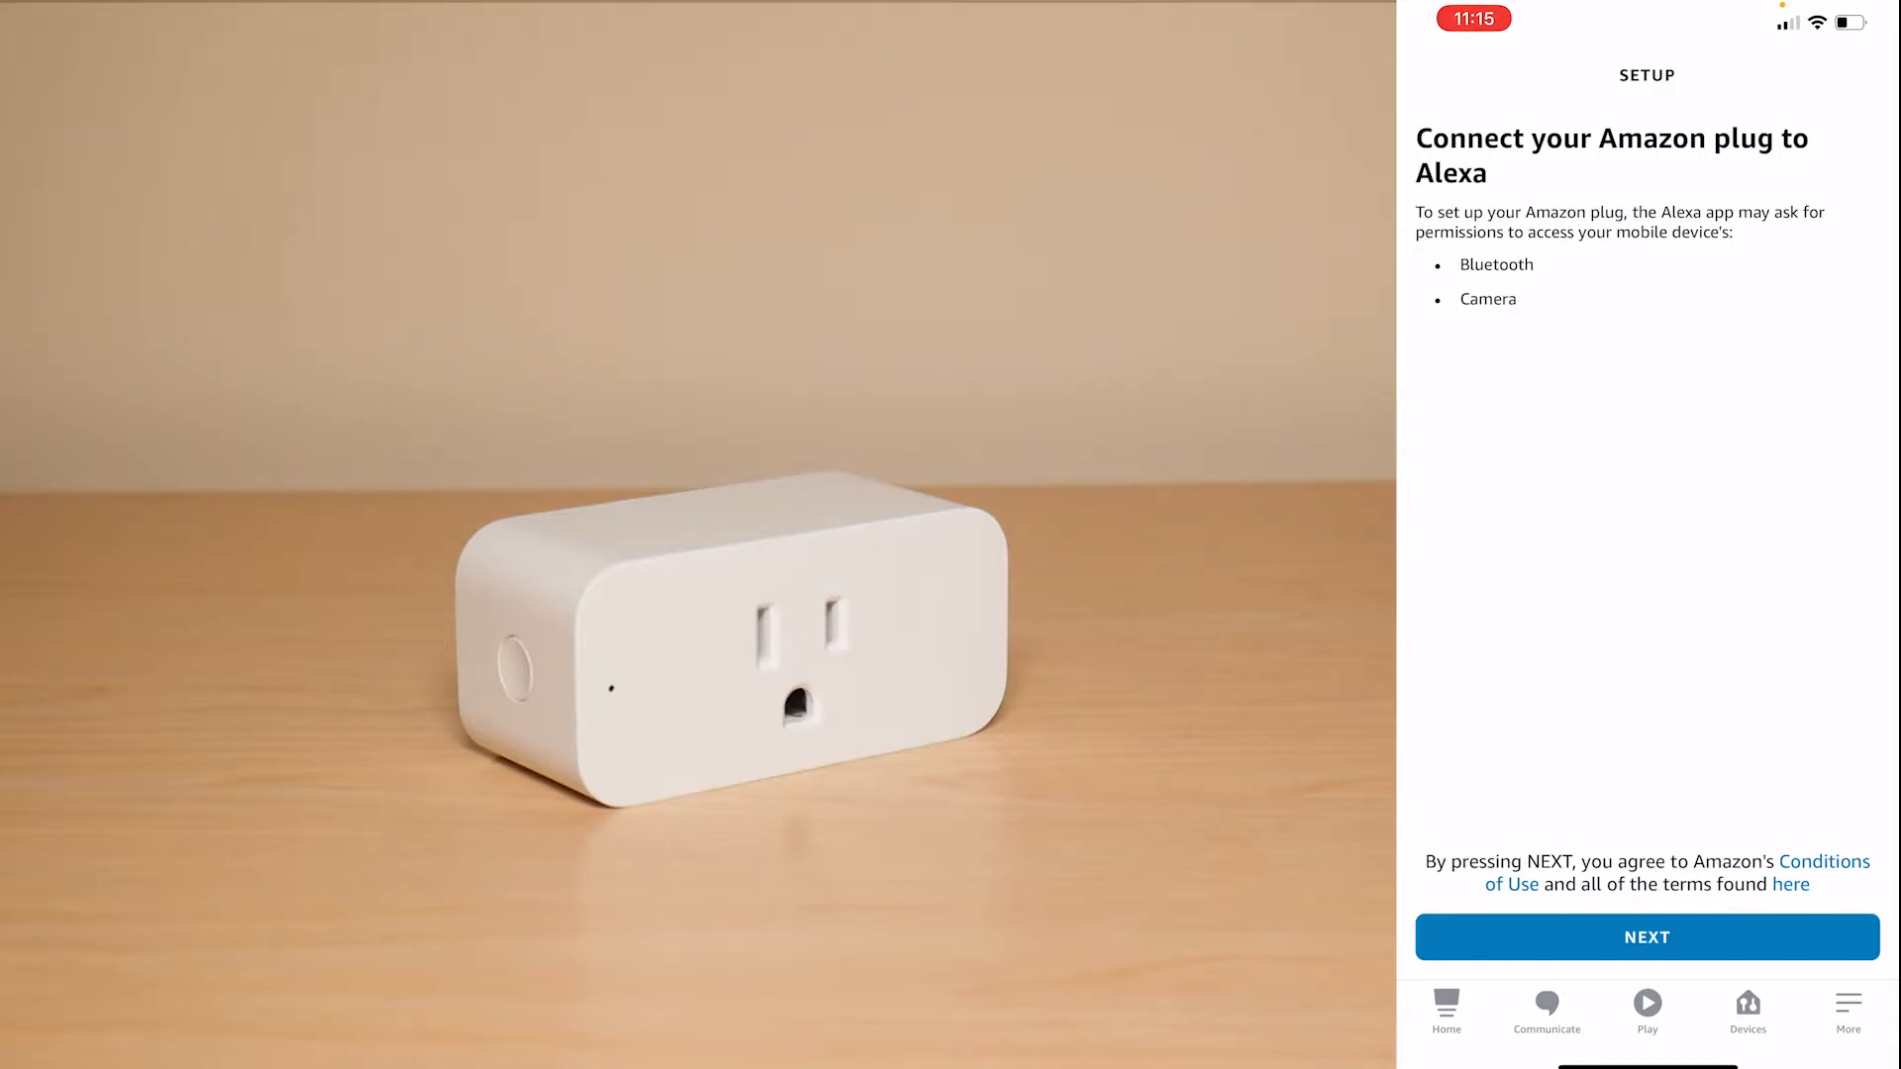
pyautogui.click(1645, 936)
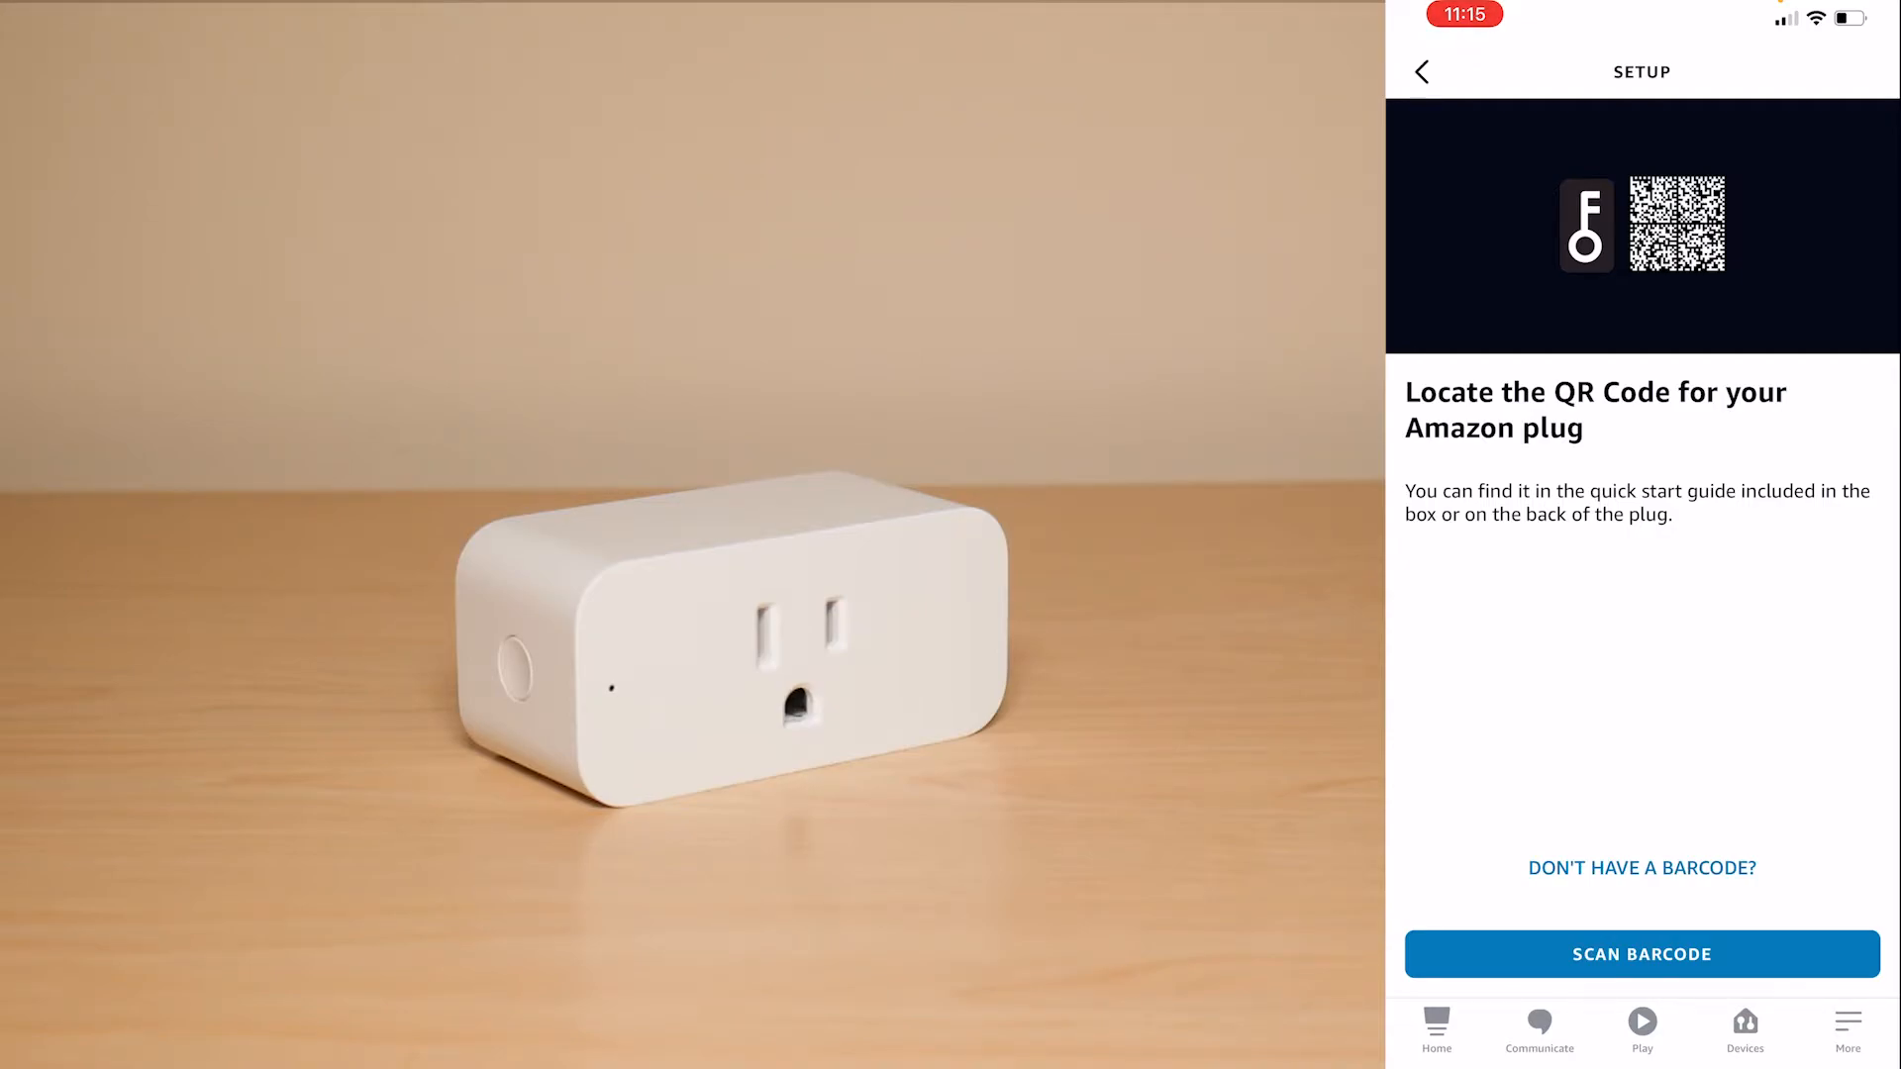
# - Scan the plug's barcode to connect it as First plug and skip adding it to a group
pyautogui.click(1640, 955)
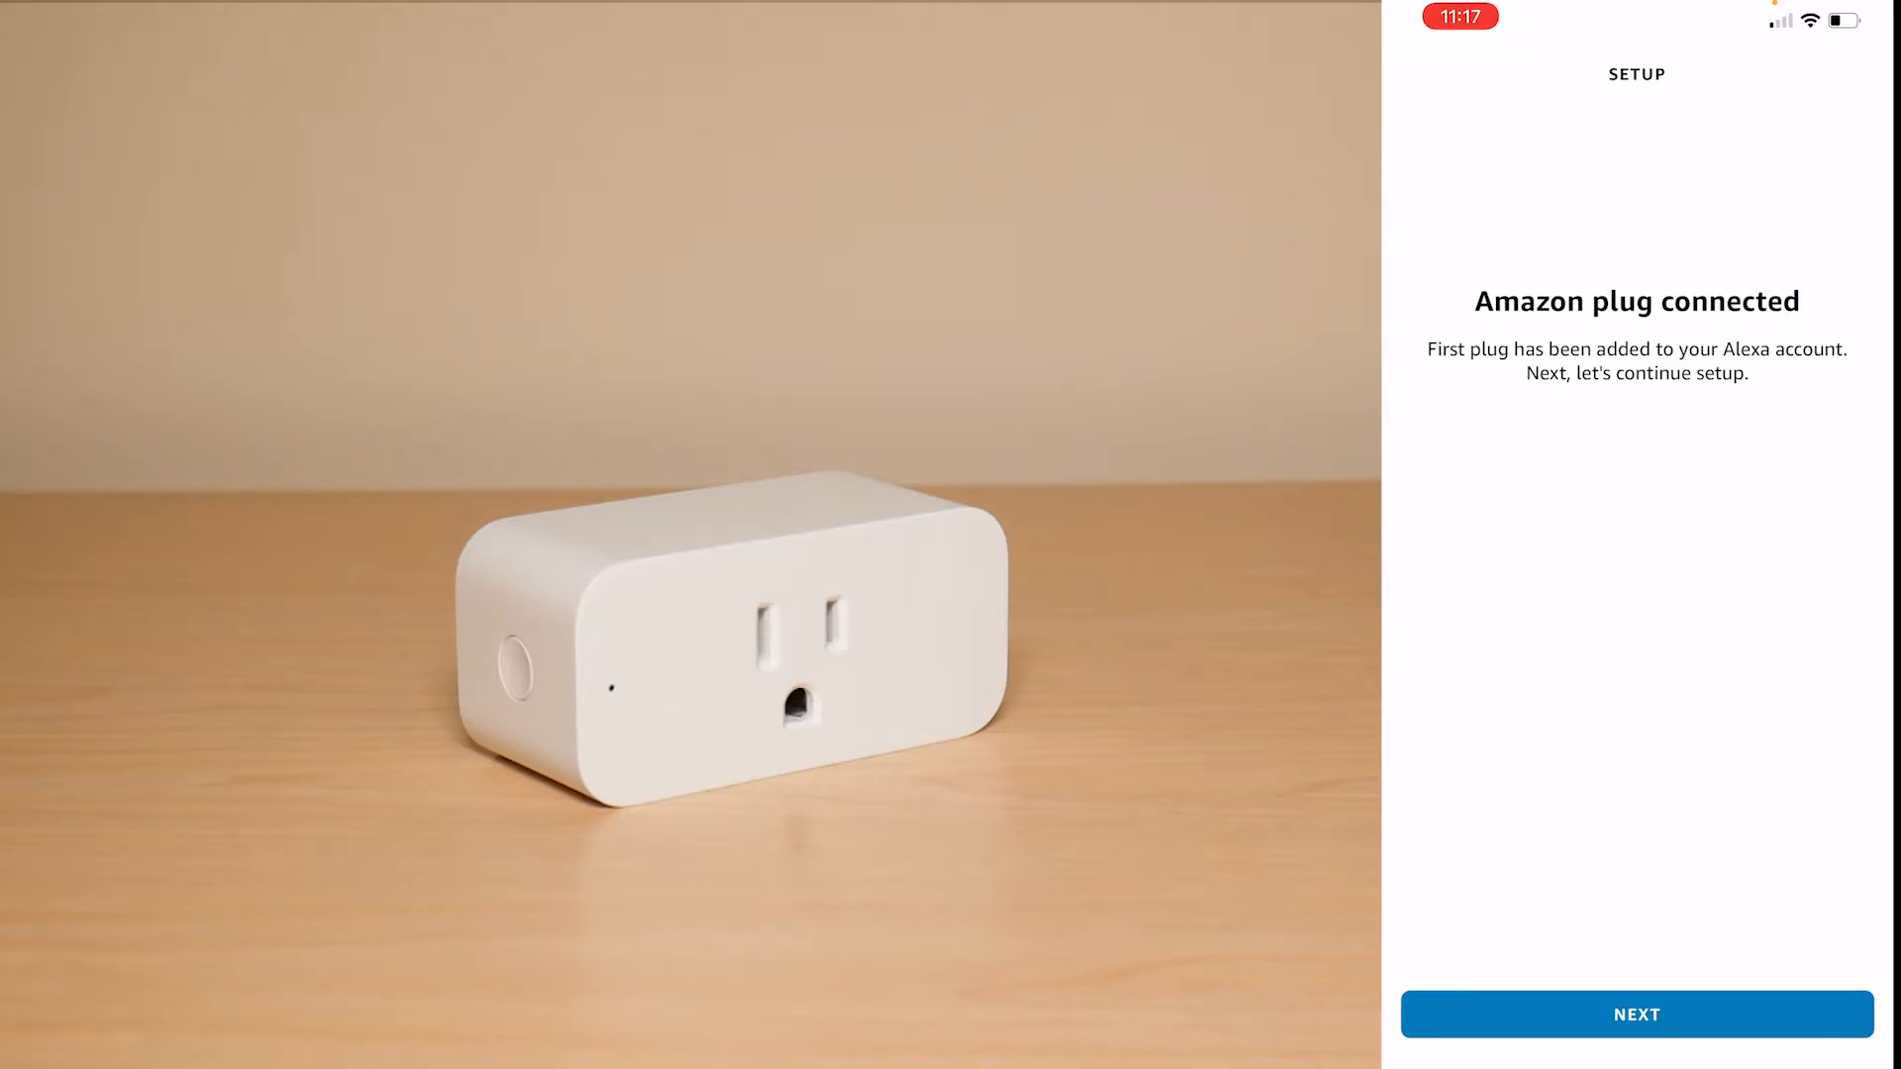
pyautogui.click(1636, 1014)
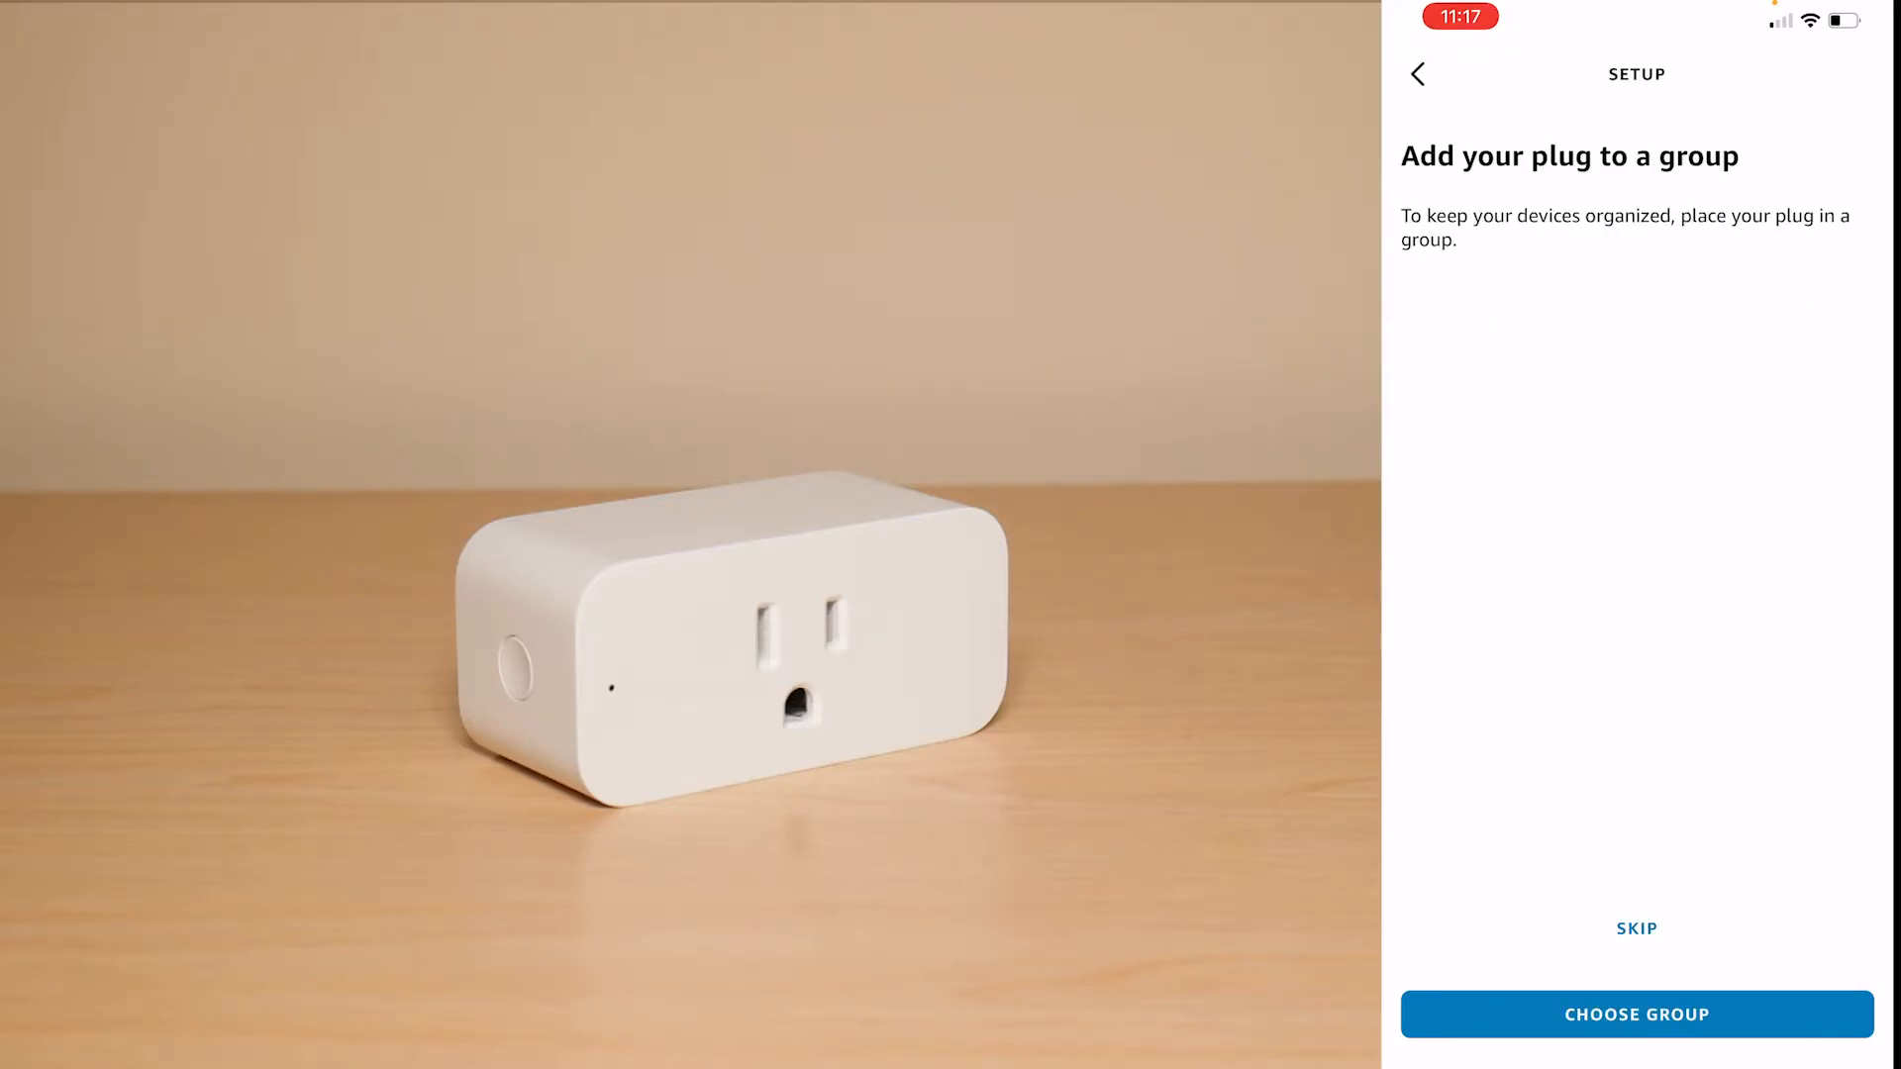
pyautogui.click(1636, 929)
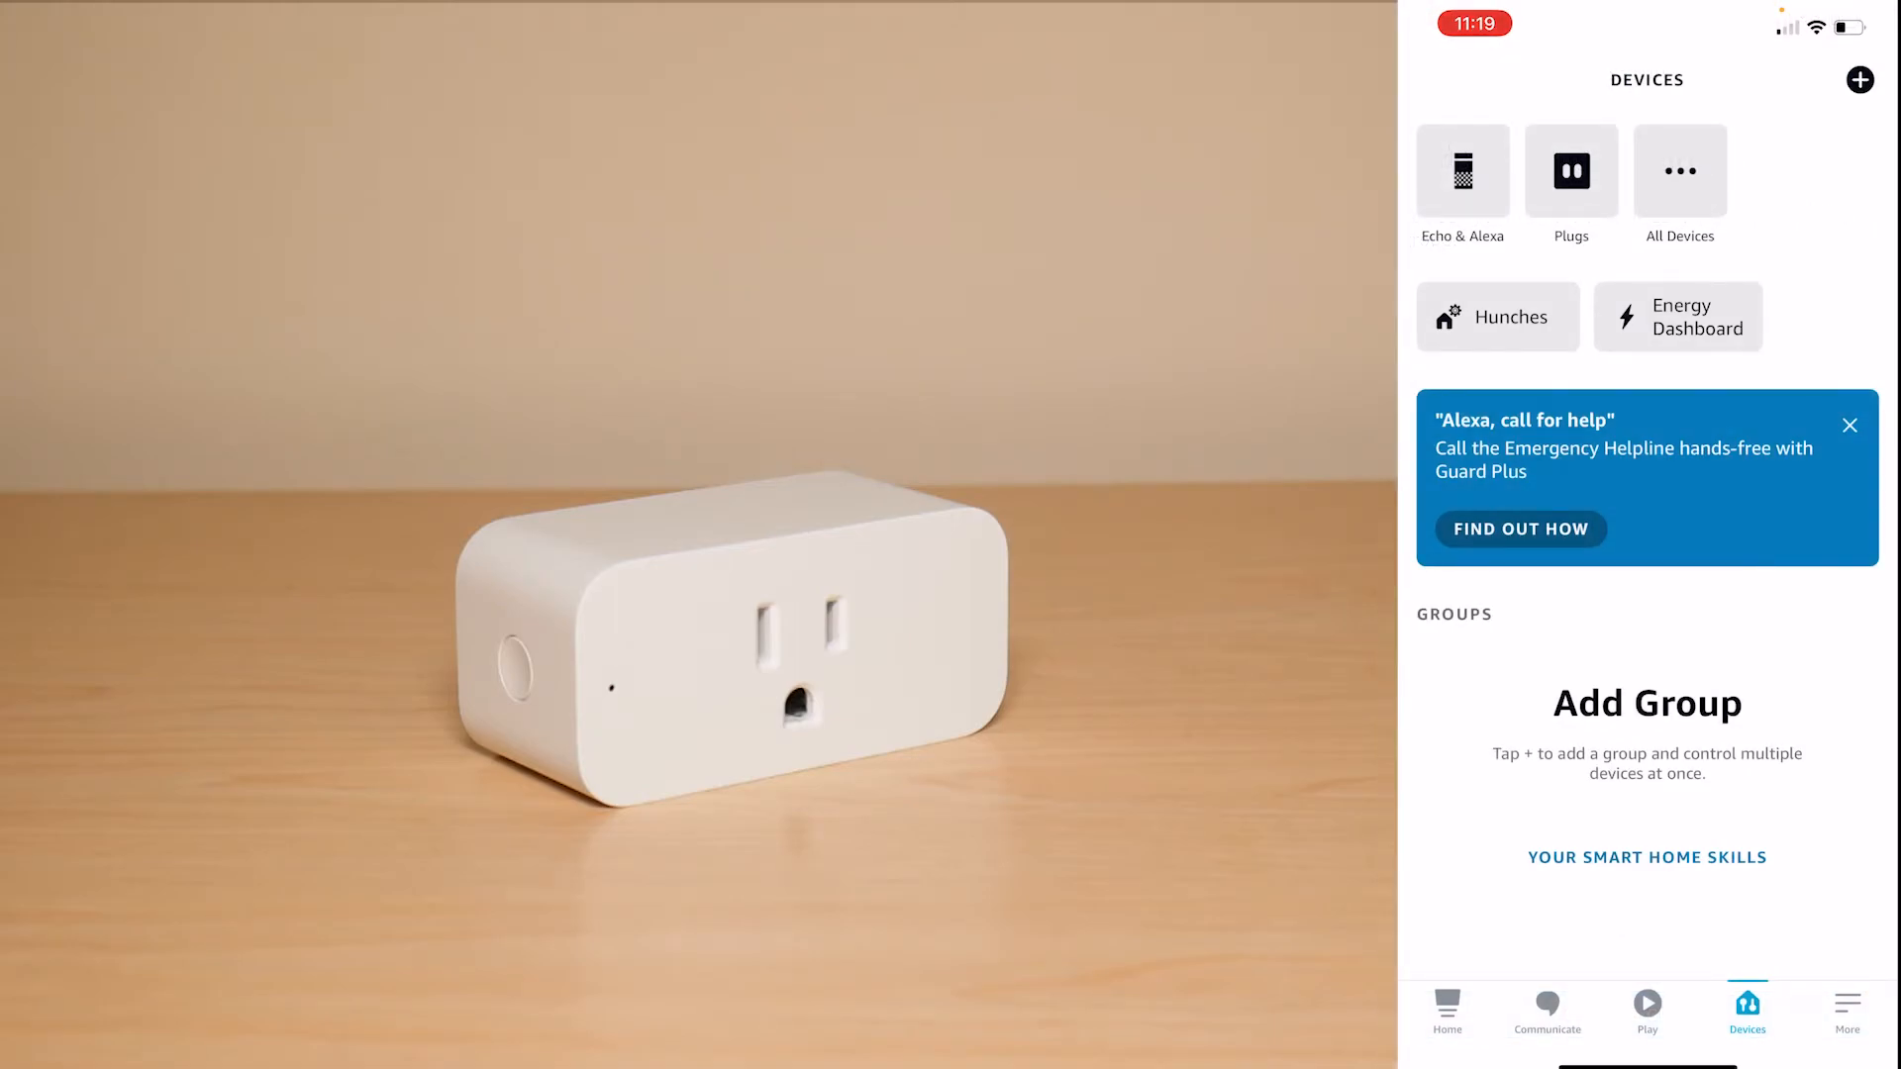
# - View First plug (switched off) in the Plugs list, then return to the Home tab
pyautogui.click(1570, 174)
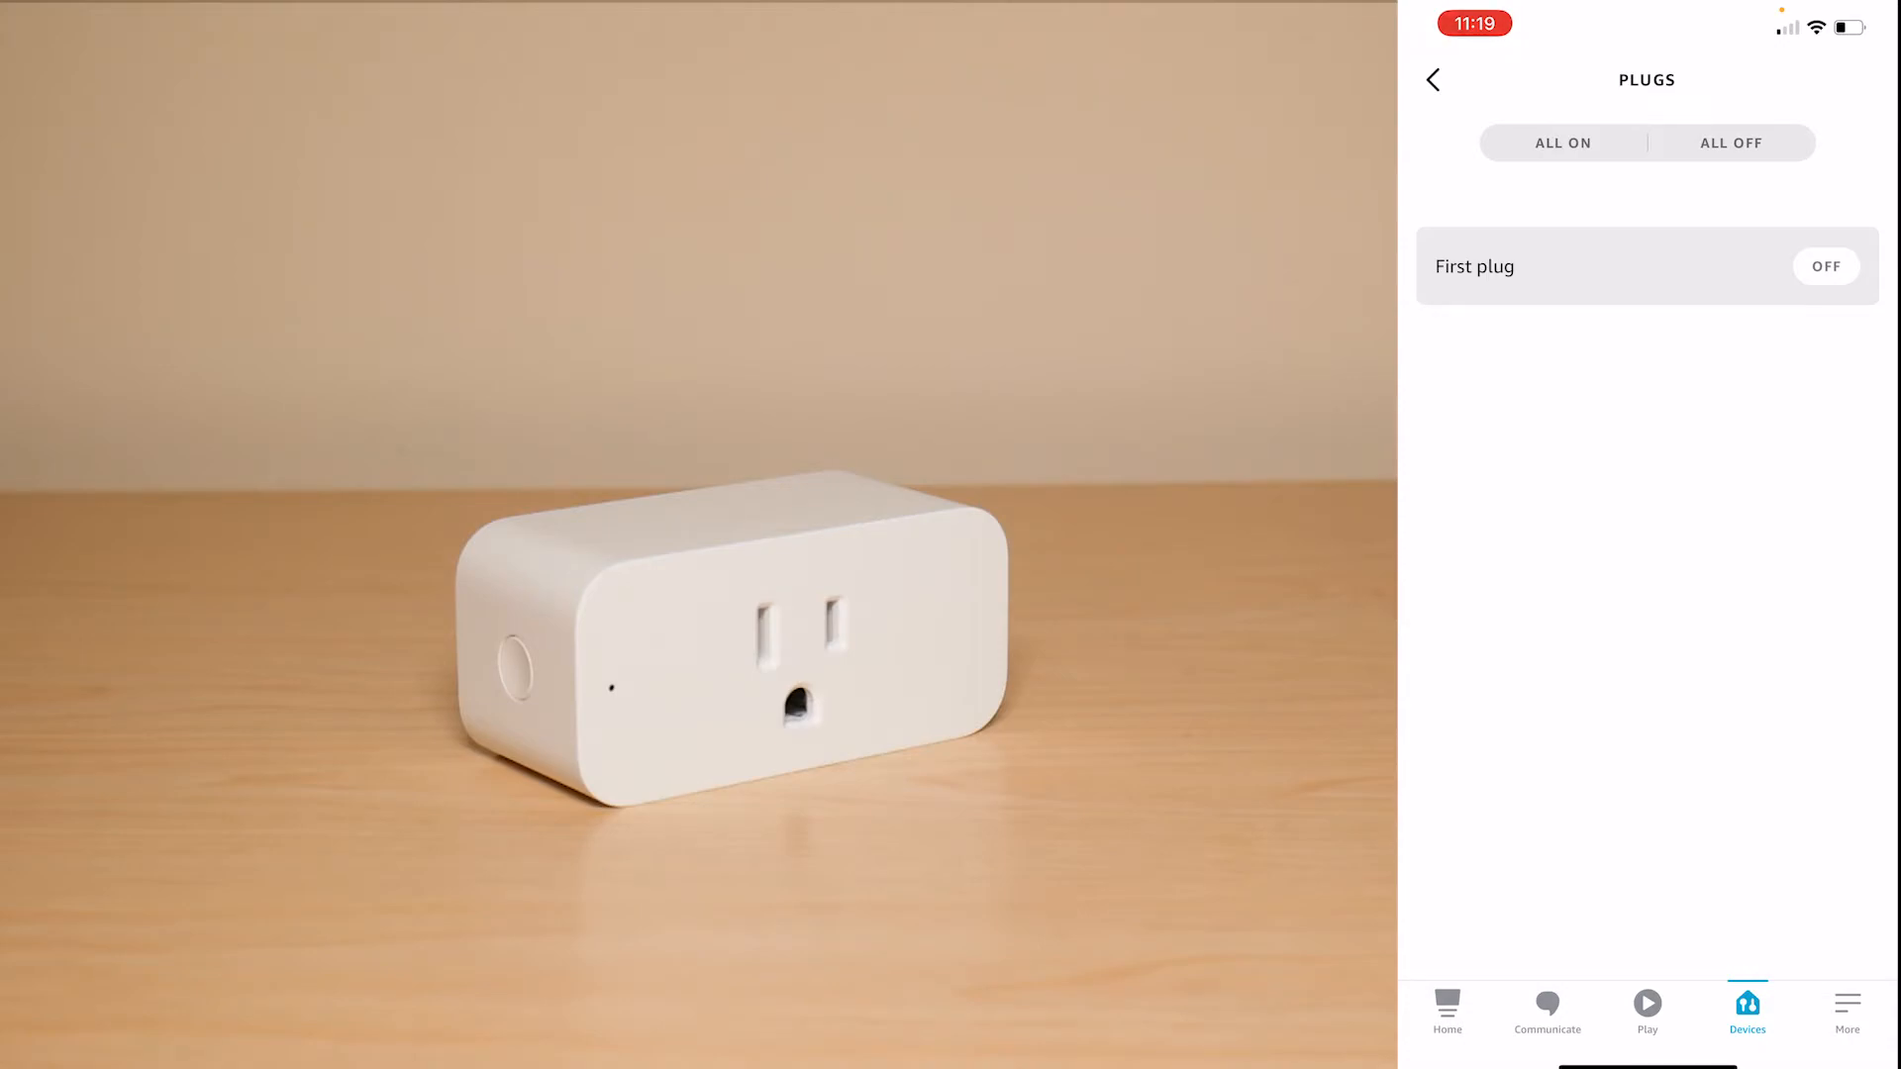
pyautogui.click(1823, 268)
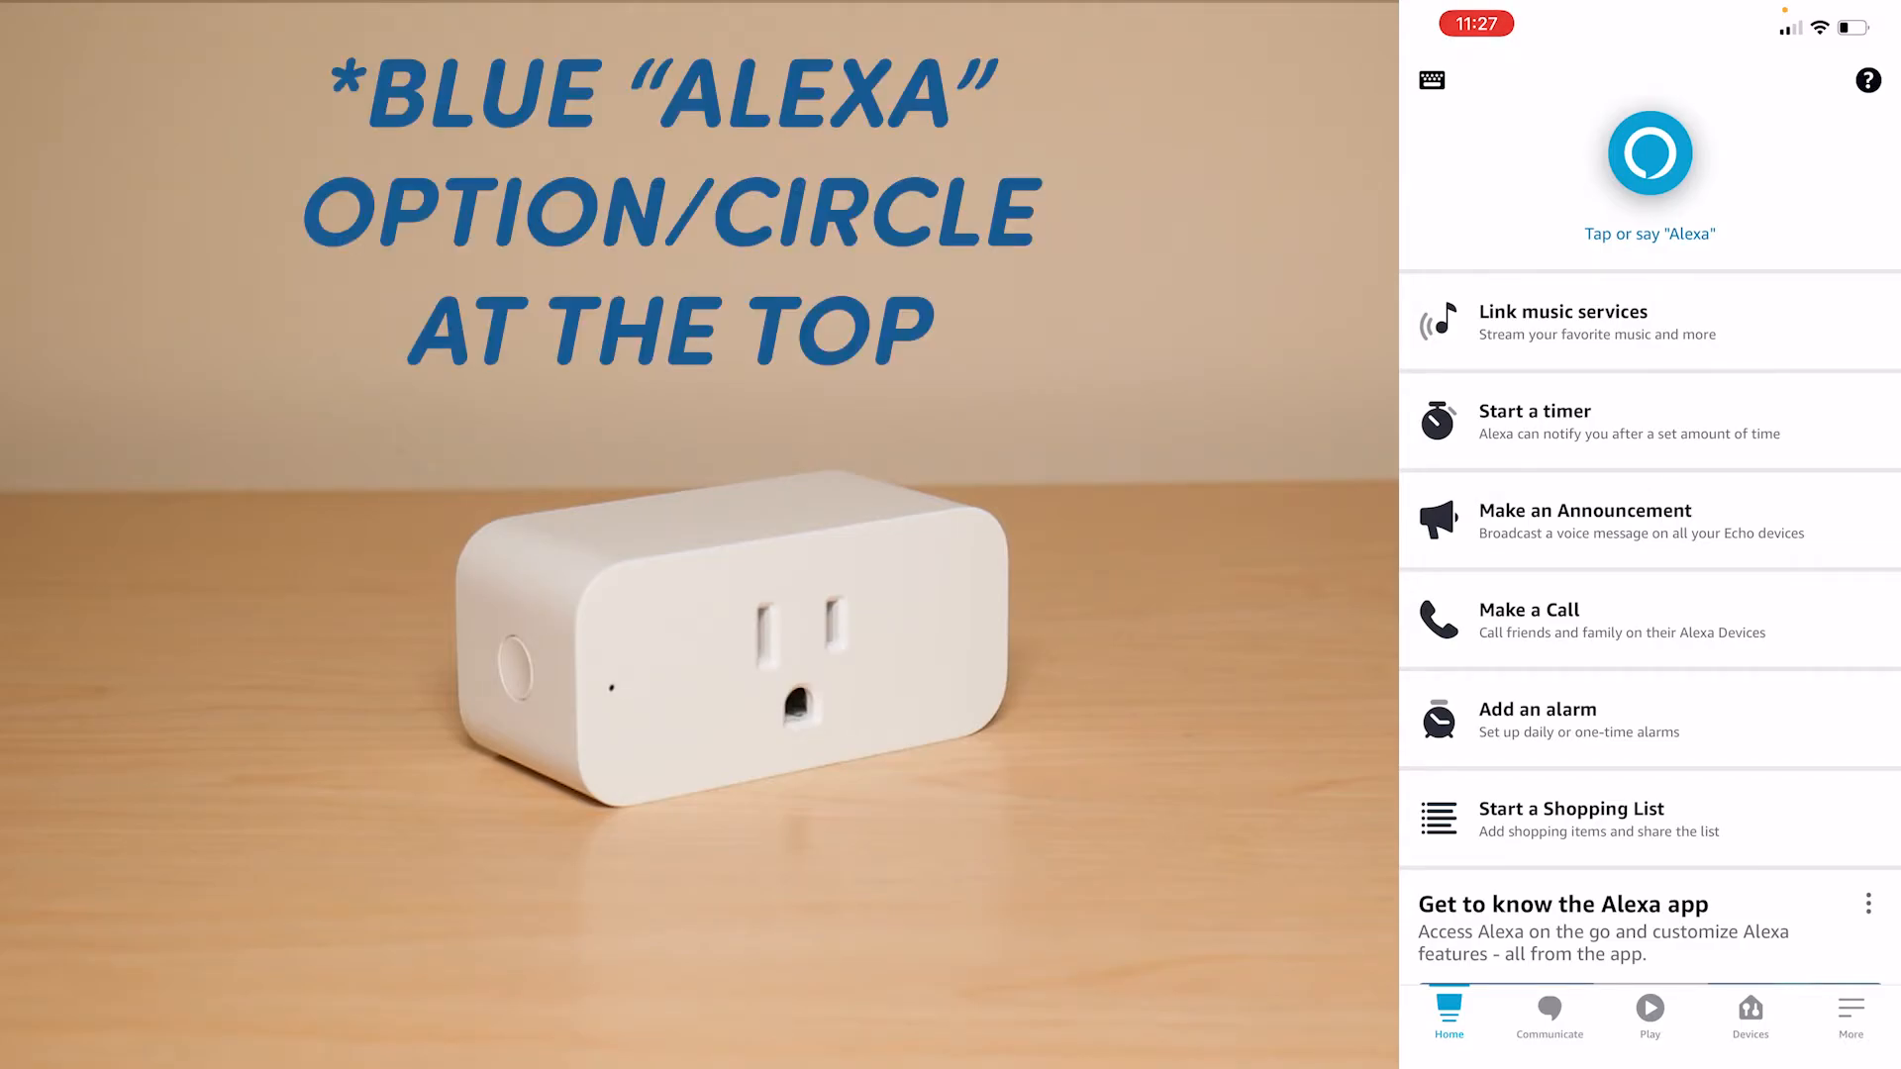
# - Exit Alexa back to the iOS home screen
pyautogui.click(1650, 152)
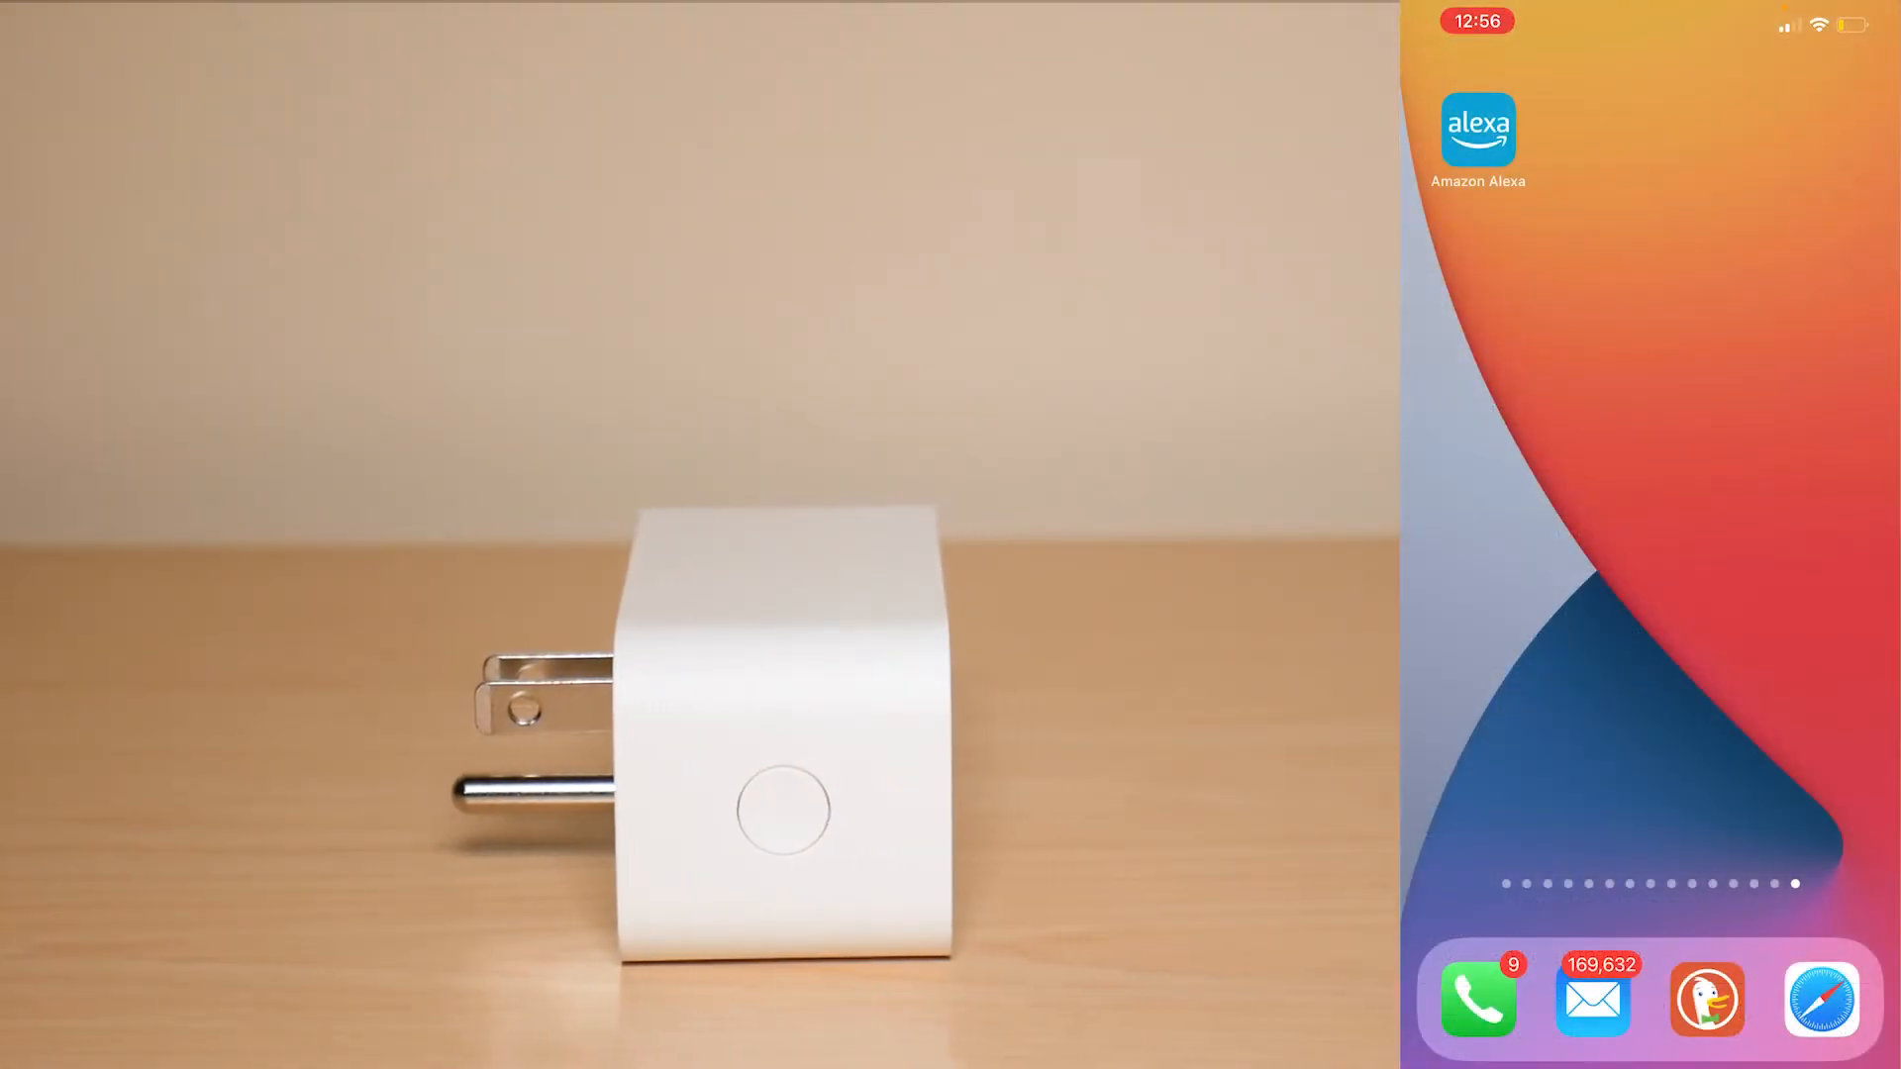
# - Relaunch Alexa and start a voice request via the blue Alexa circle
pyautogui.click(1477, 131)
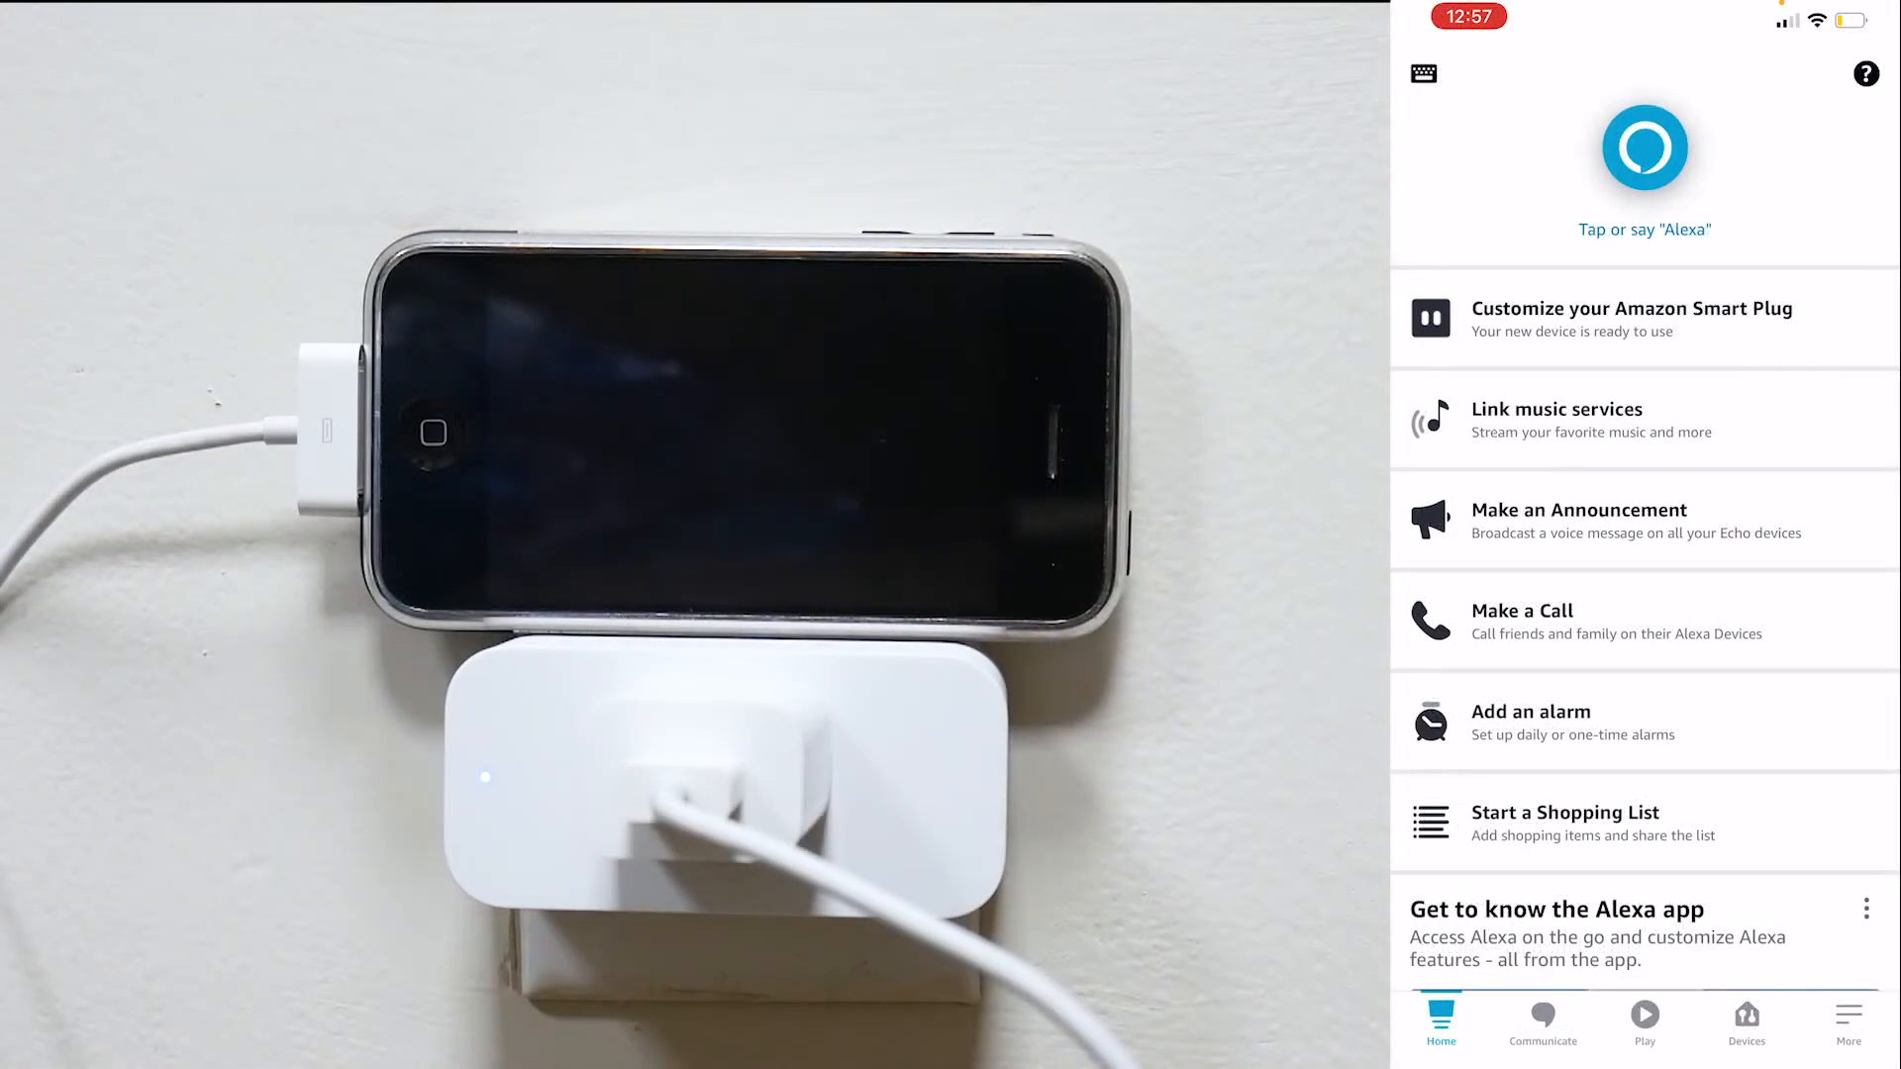
pyautogui.click(1644, 149)
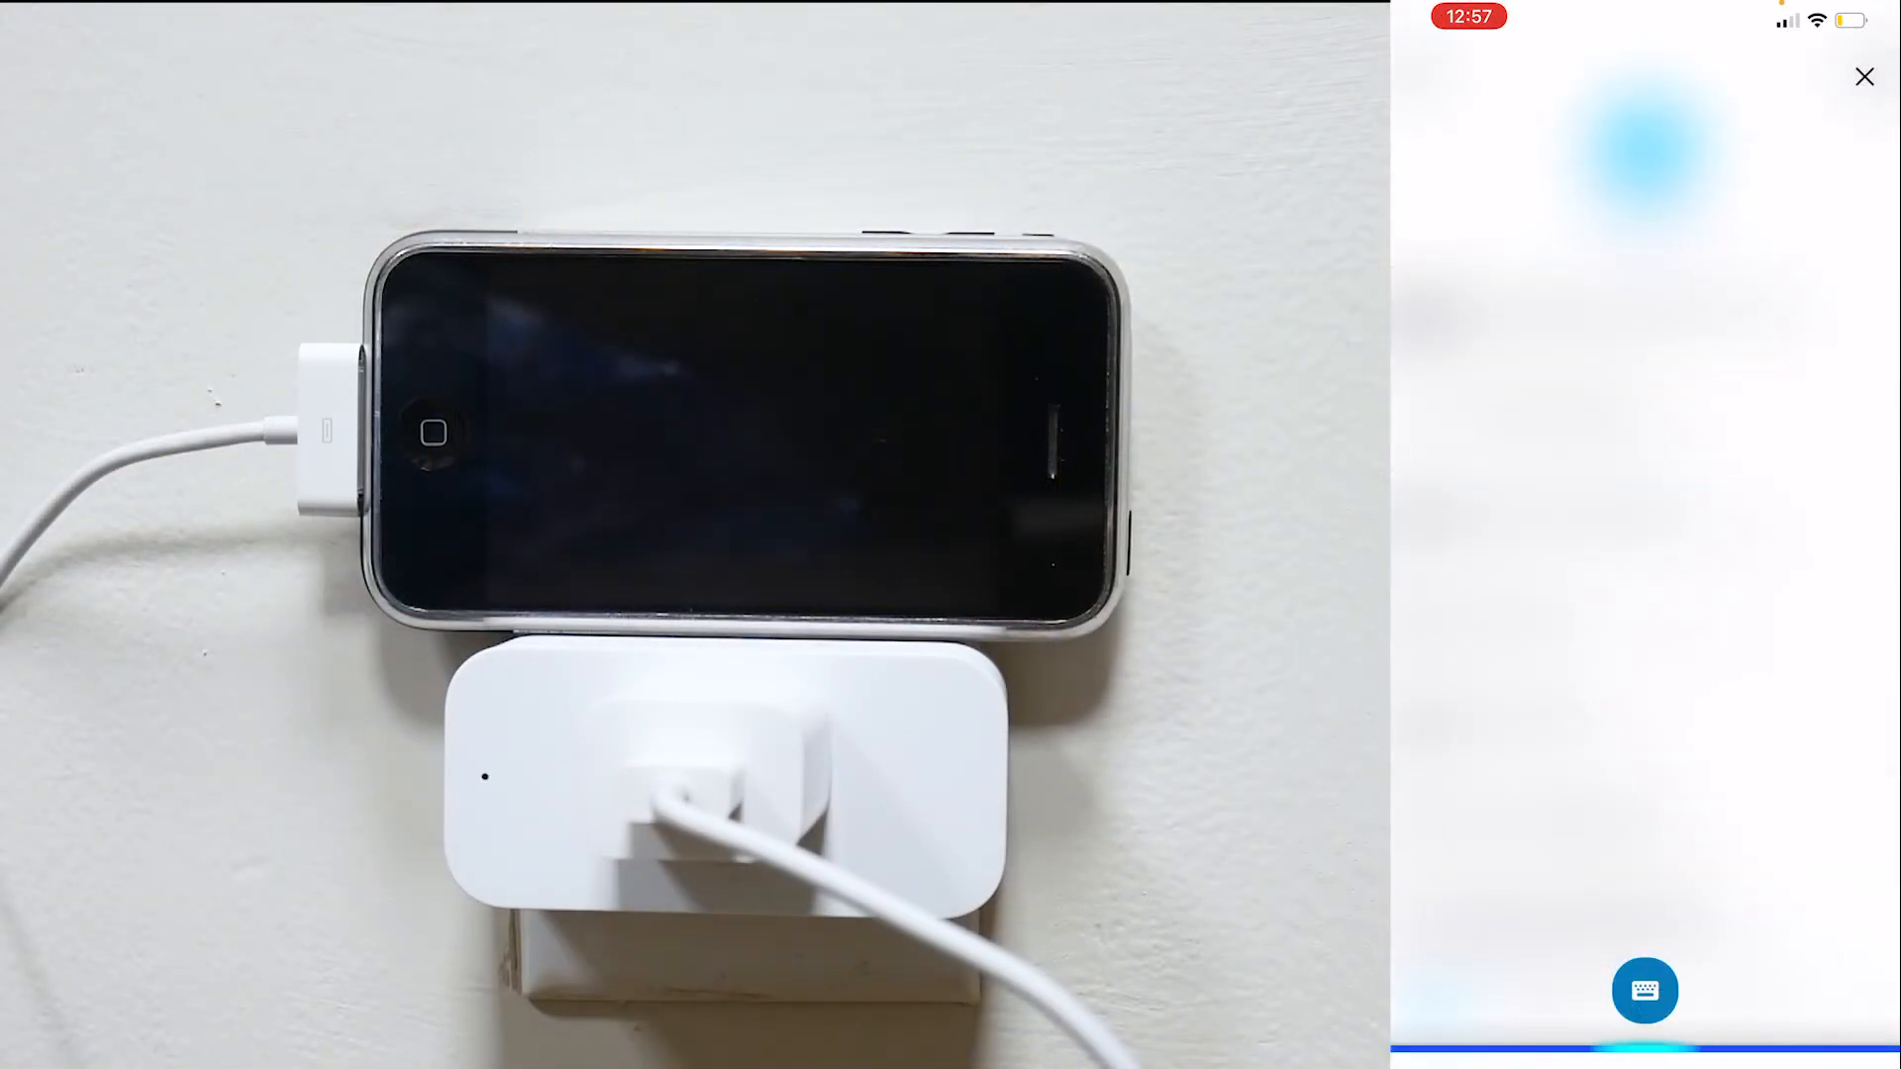